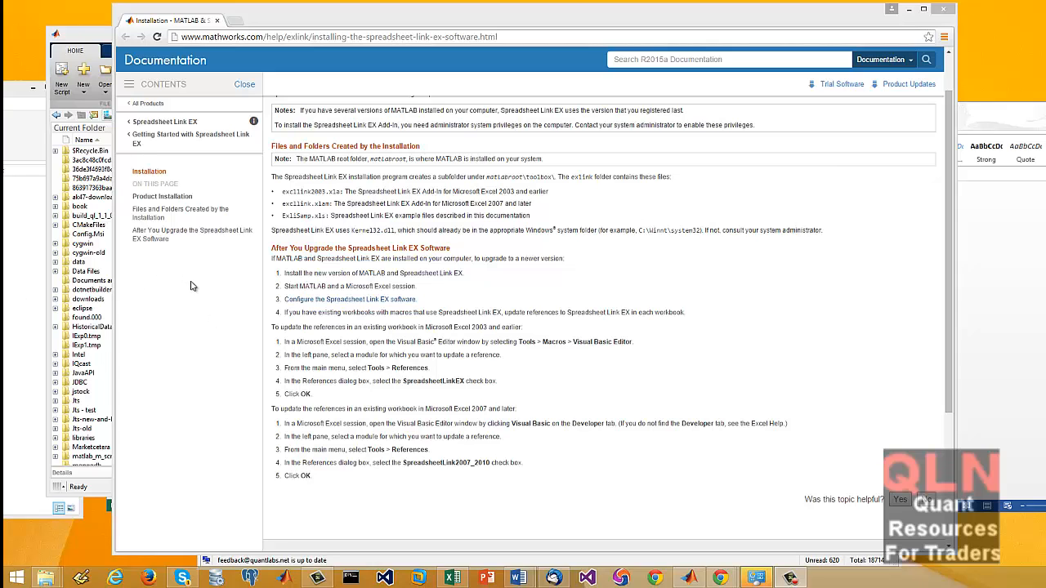
mouse_move(189, 290)
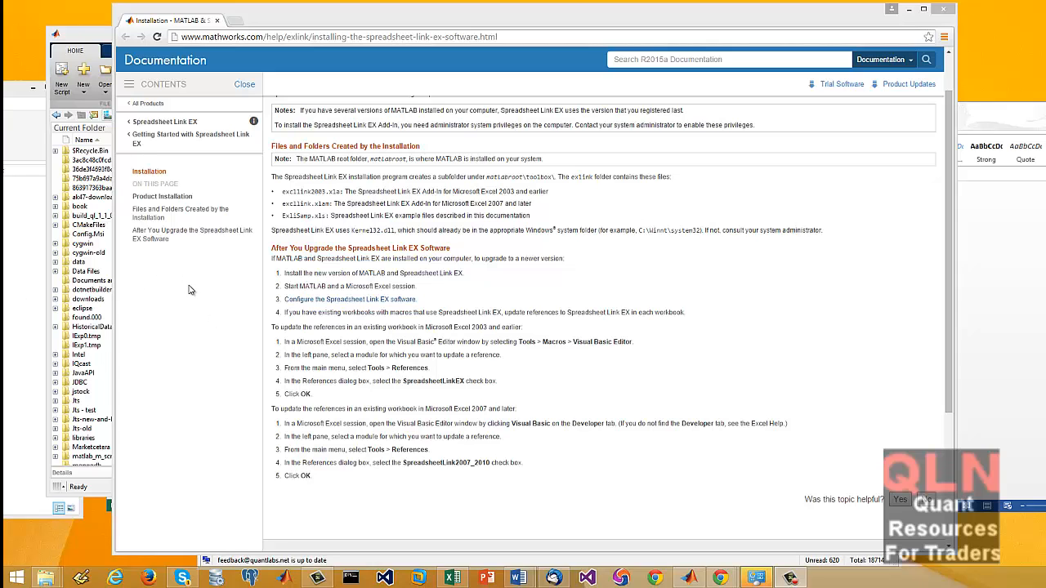
mouse_move(406, 324)
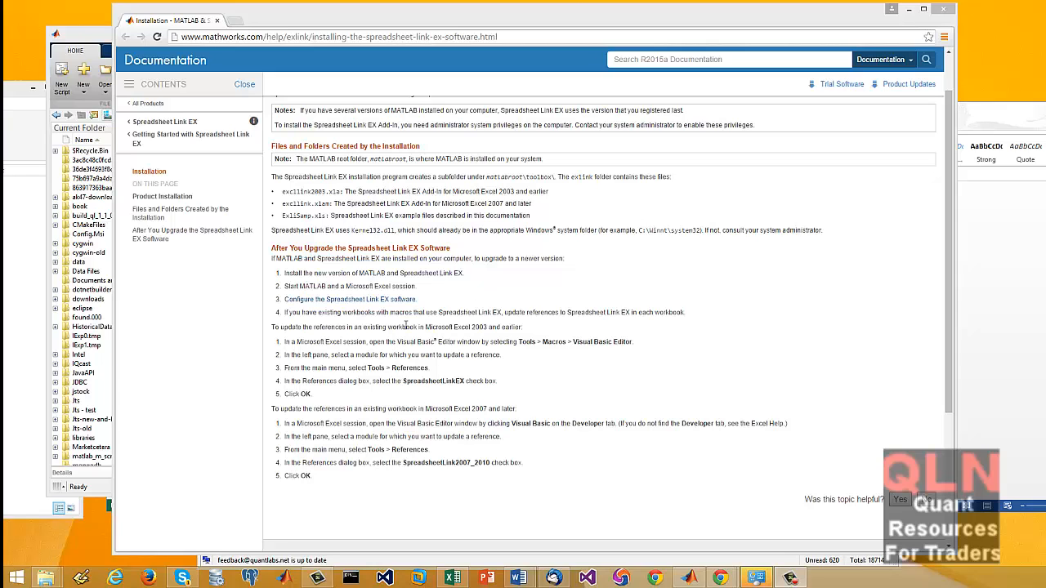
mouse_move(416, 325)
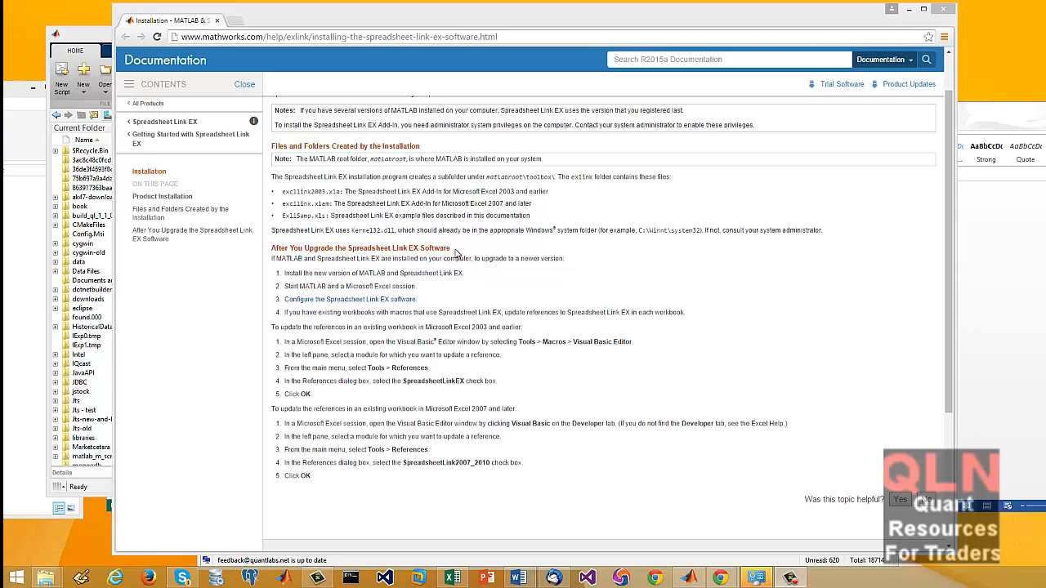
mouse_move(301, 237)
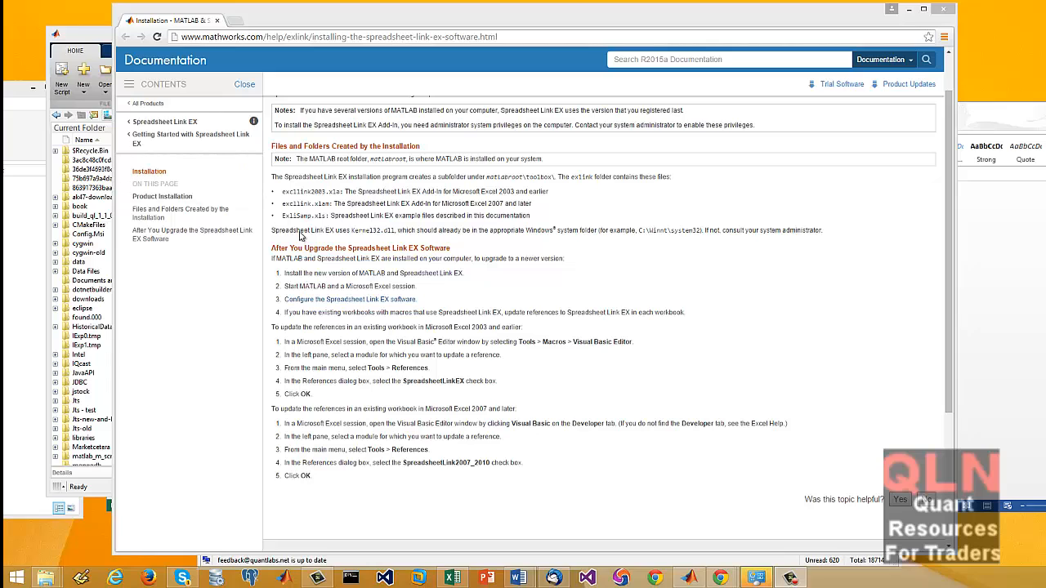
mouse_move(369, 275)
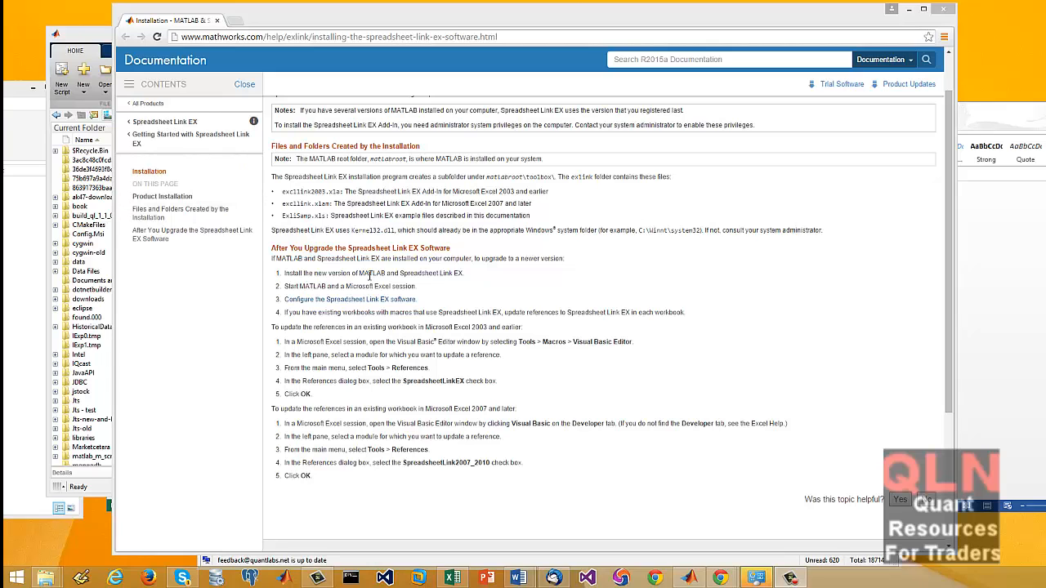
mouse_move(261, 211)
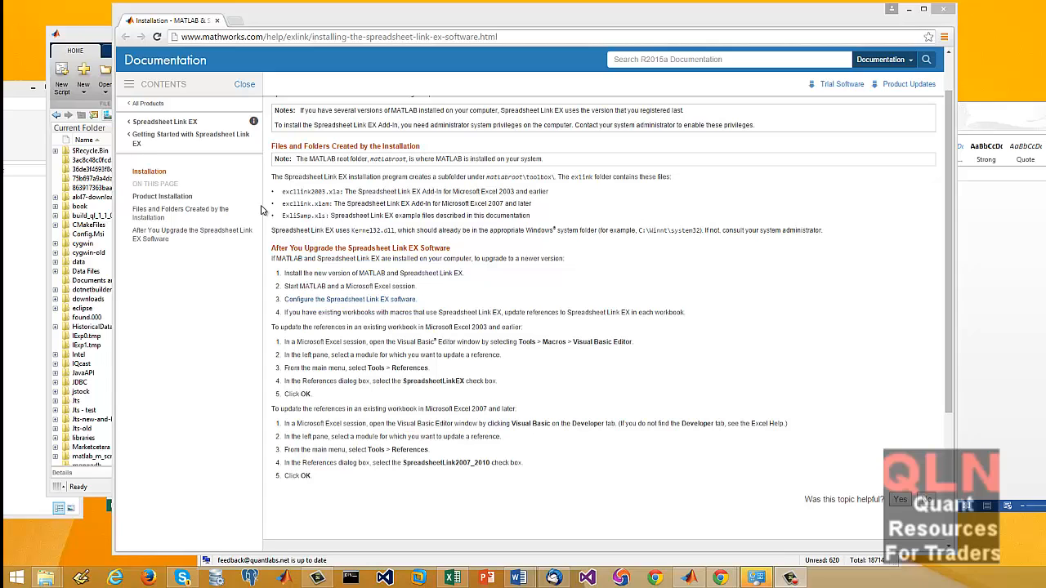
mouse_move(186, 160)
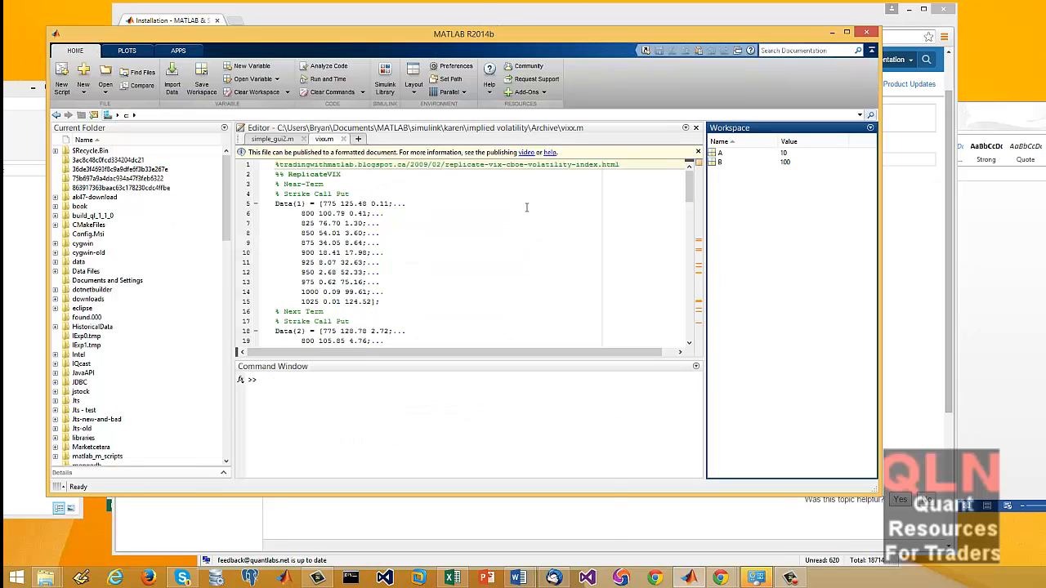
mouse_move(623, 88)
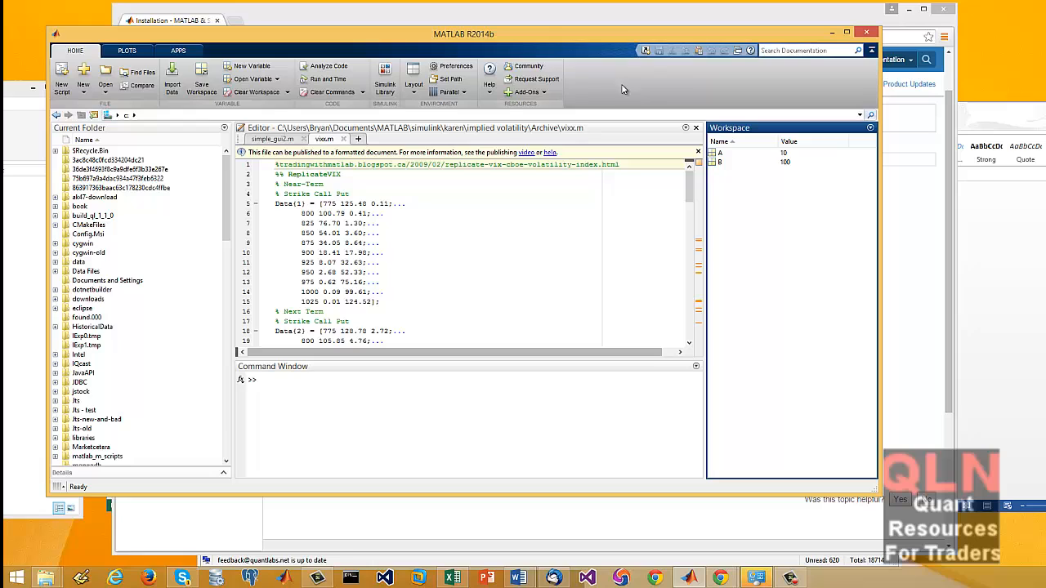
mouse_move(569, 50)
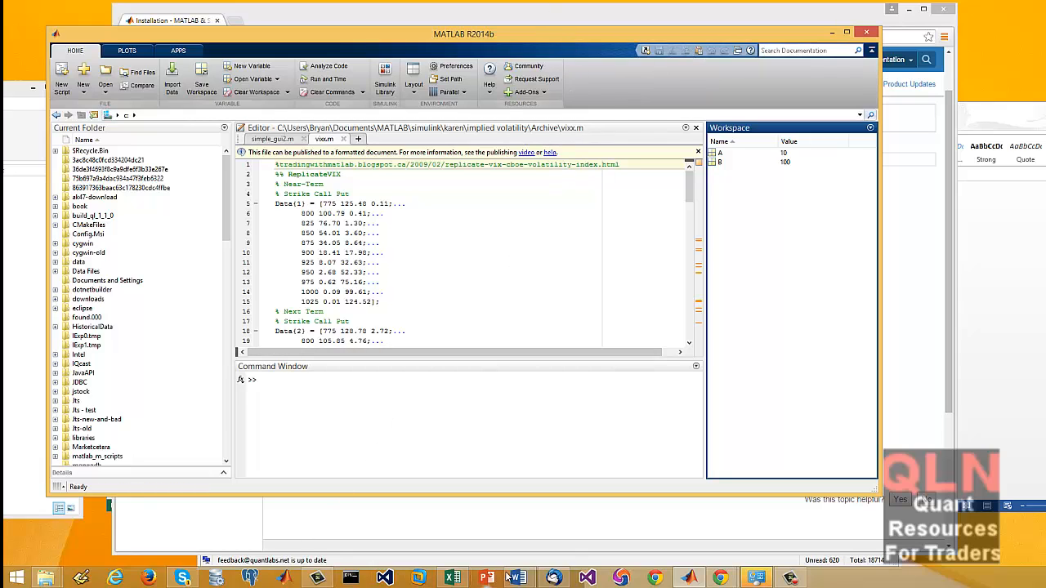
mouse_move(662, 569)
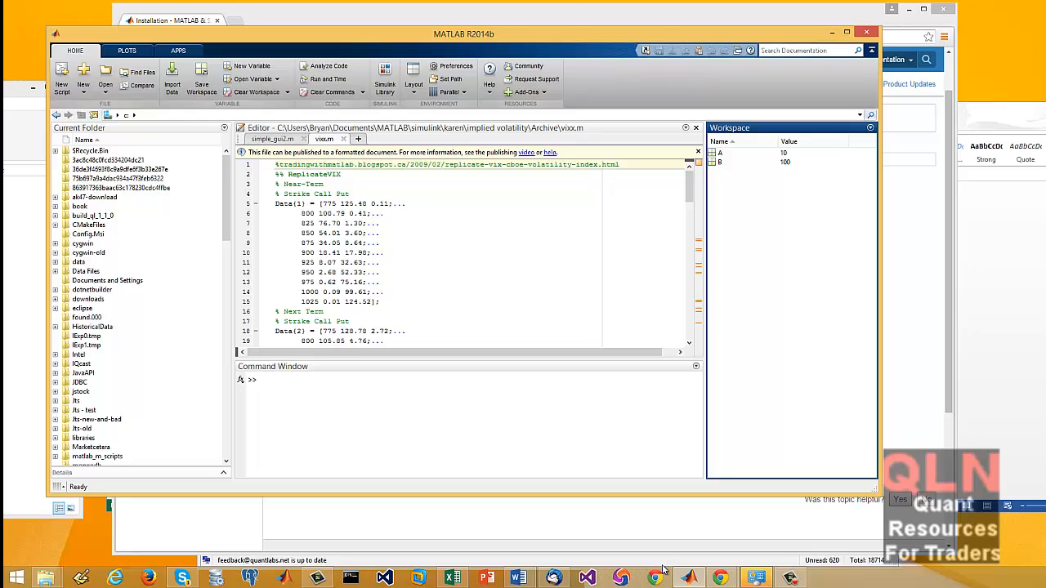
mouse_move(719, 578)
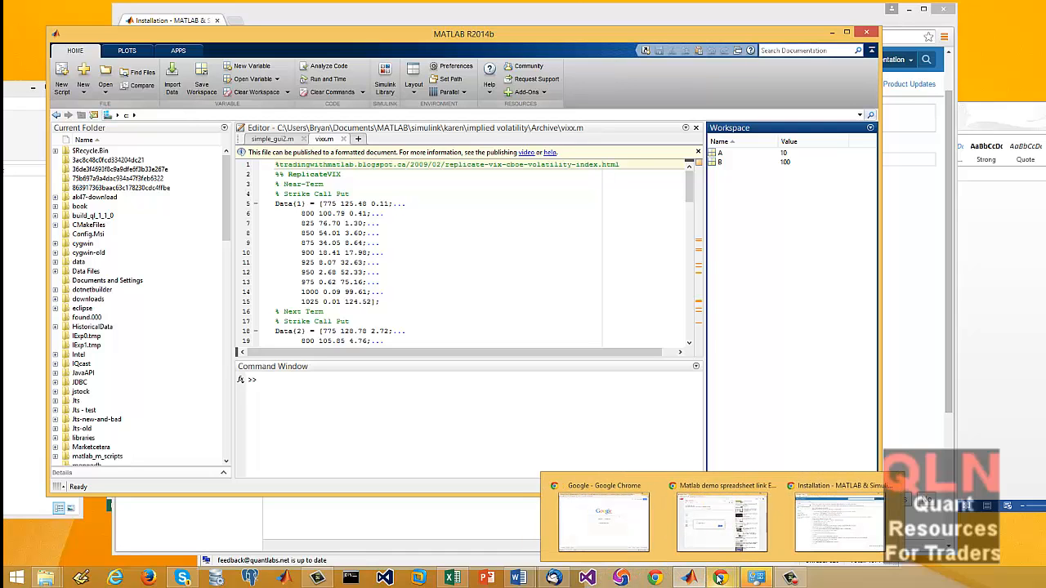
- Bring the Spreadsheet Link EX installation documentation page back in front of MATLAB
left_click(838, 523)
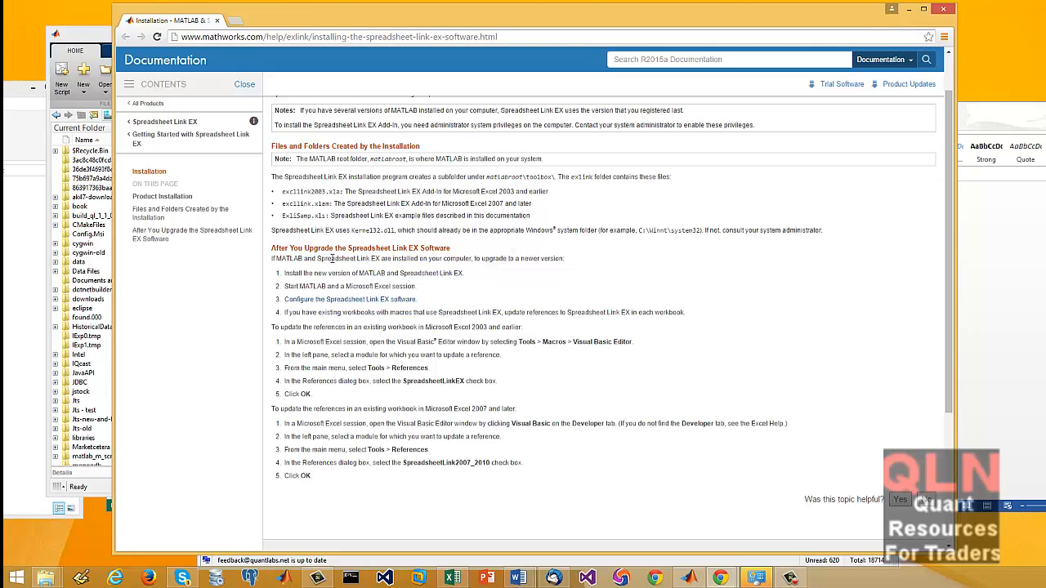
mouse_move(353, 273)
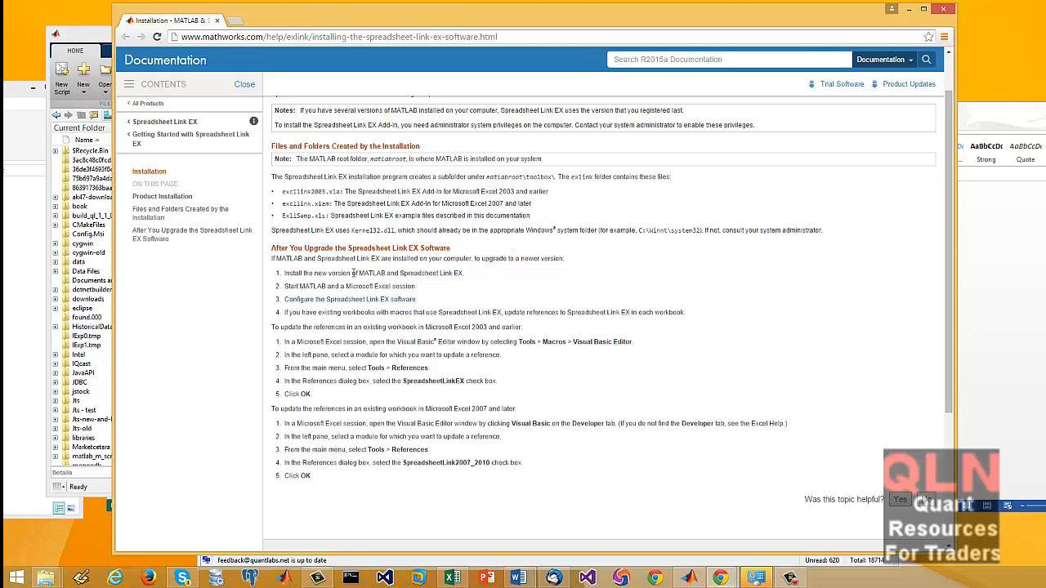
- Scroll to the page top and highlight the After You Upgrade steps
scroll("up", 3)
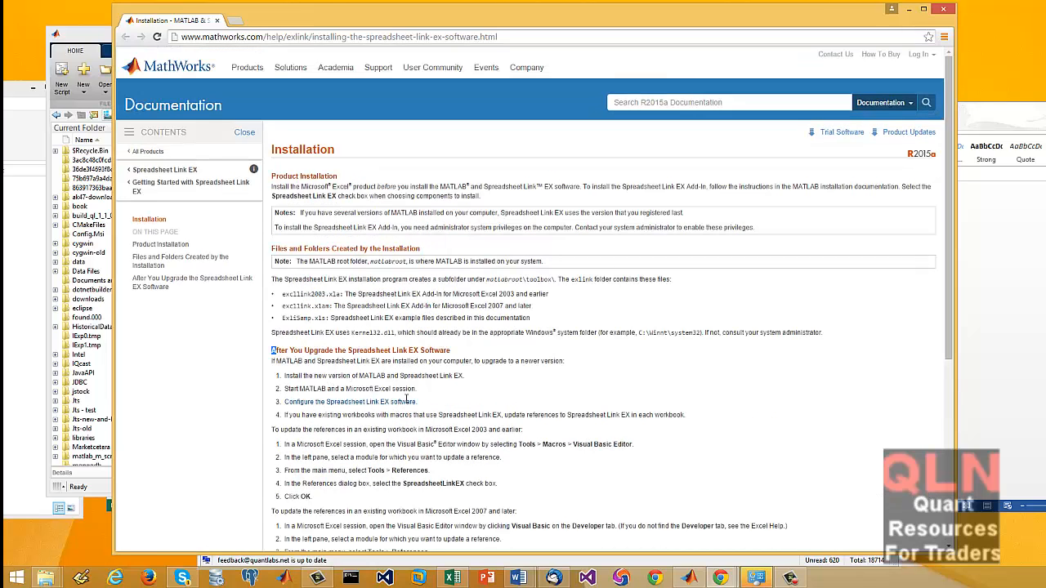
left_click_drag(272, 350, 496, 484)
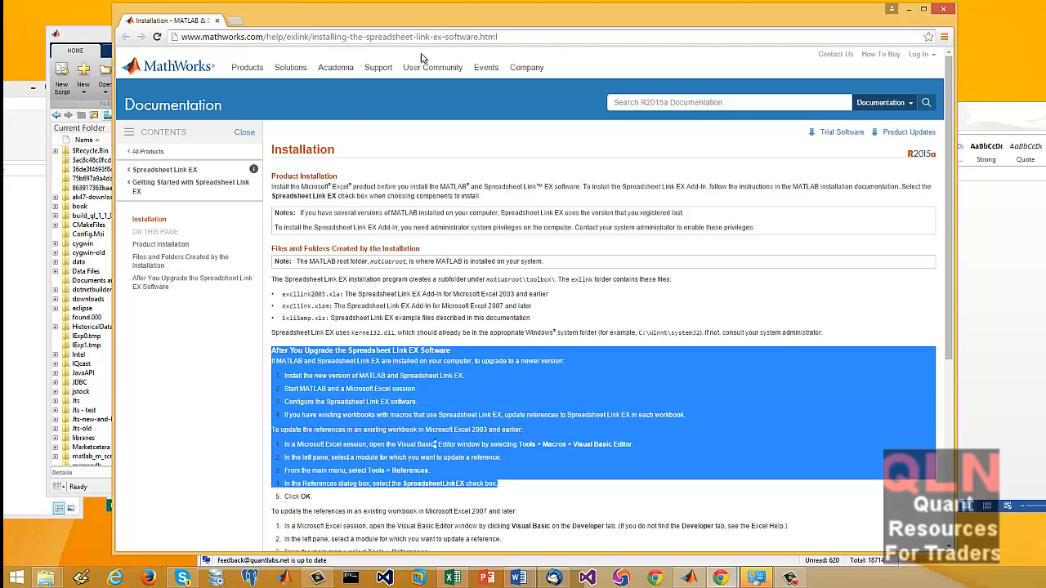
mouse_move(424, 183)
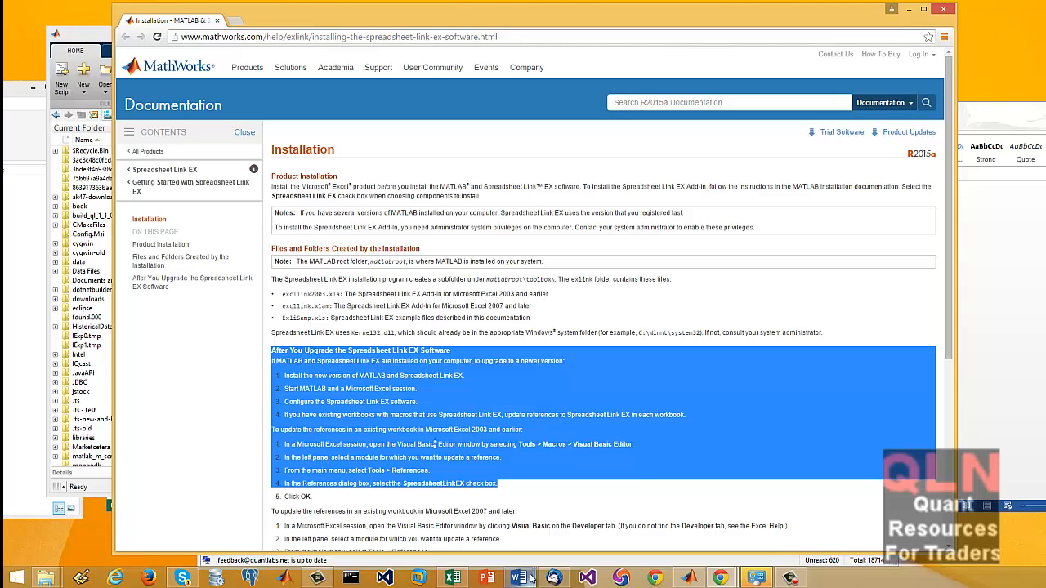
mouse_move(518, 578)
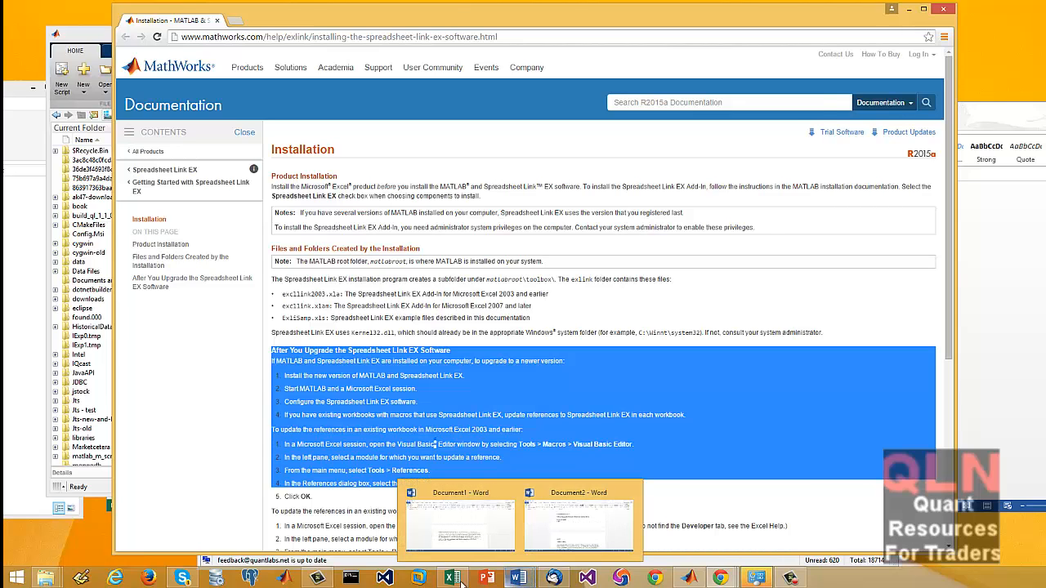
left_click(452, 578)
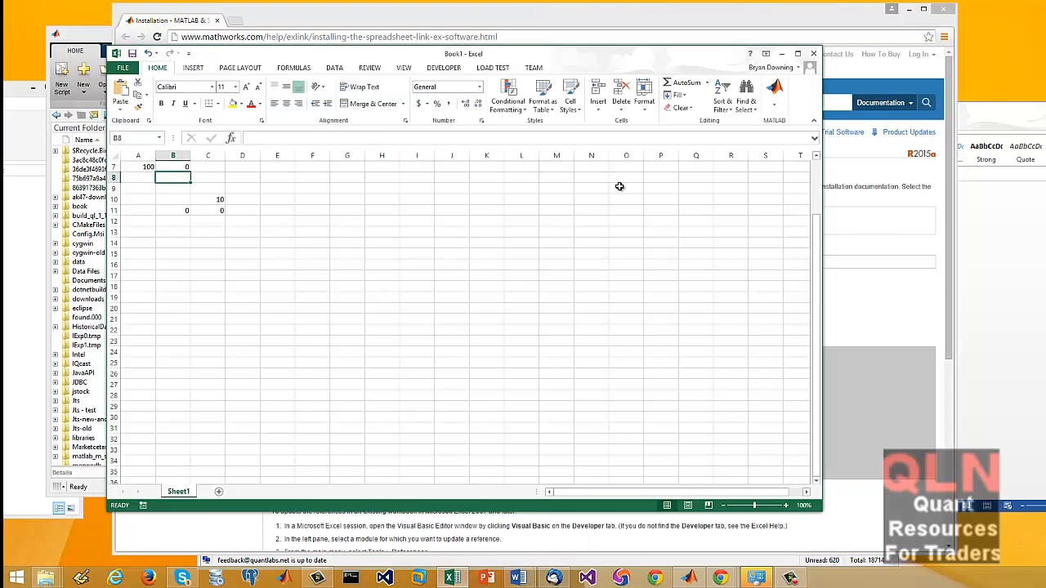
mouse_move(777, 186)
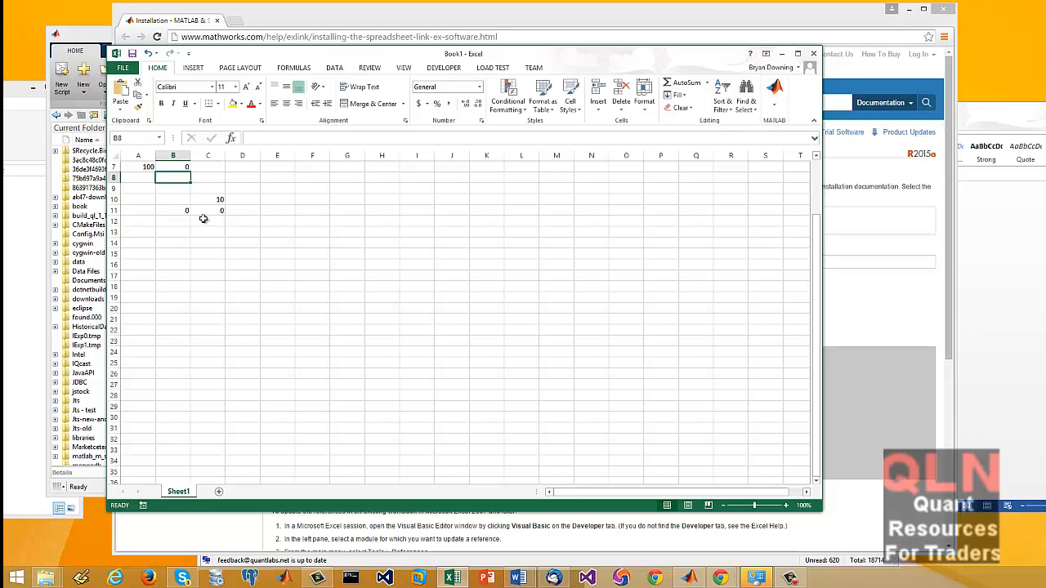
mouse_move(198, 197)
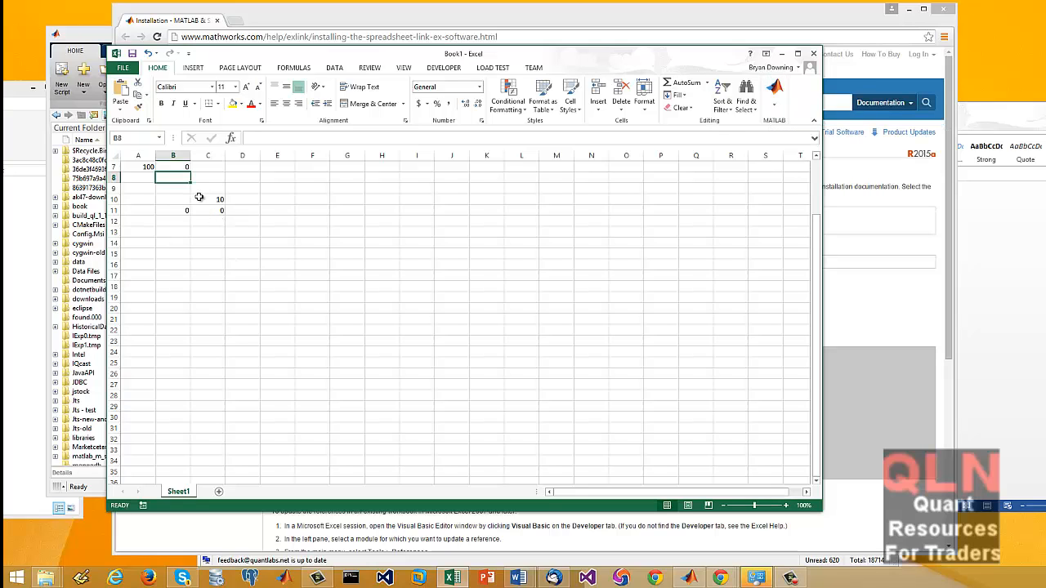
mouse_move(254, 210)
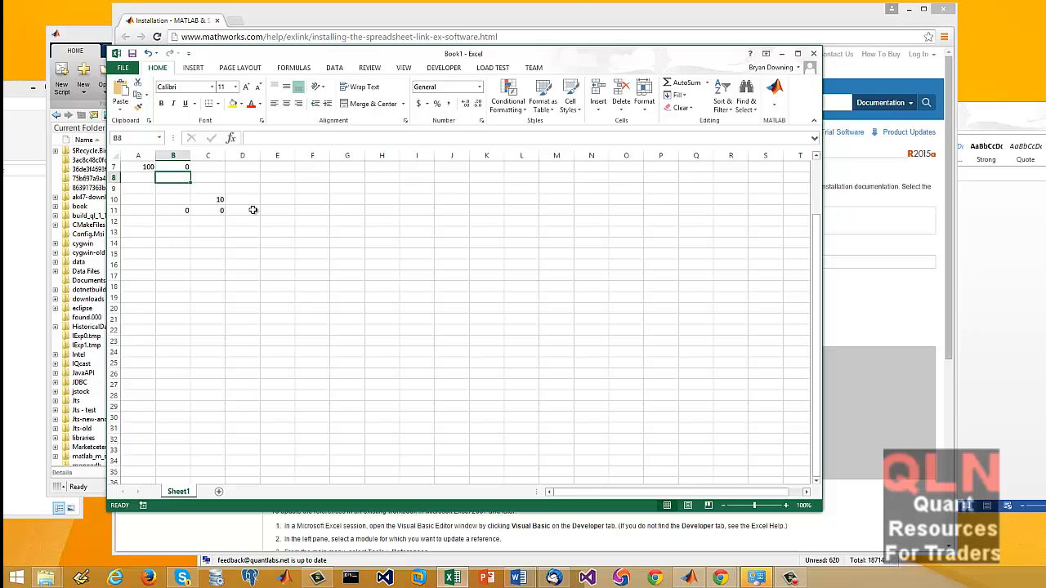
mouse_move(273, 198)
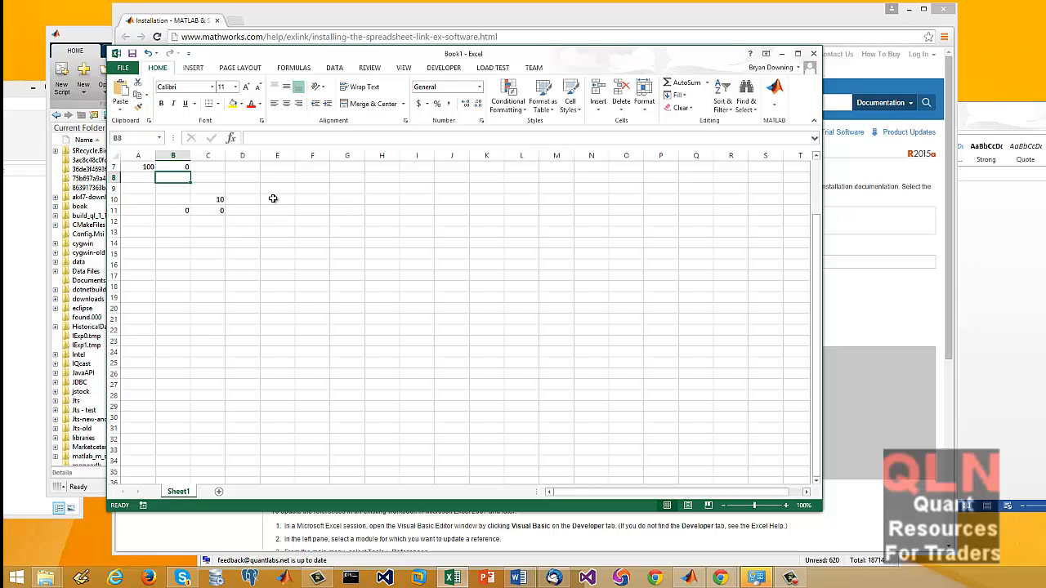
mouse_move(169, 242)
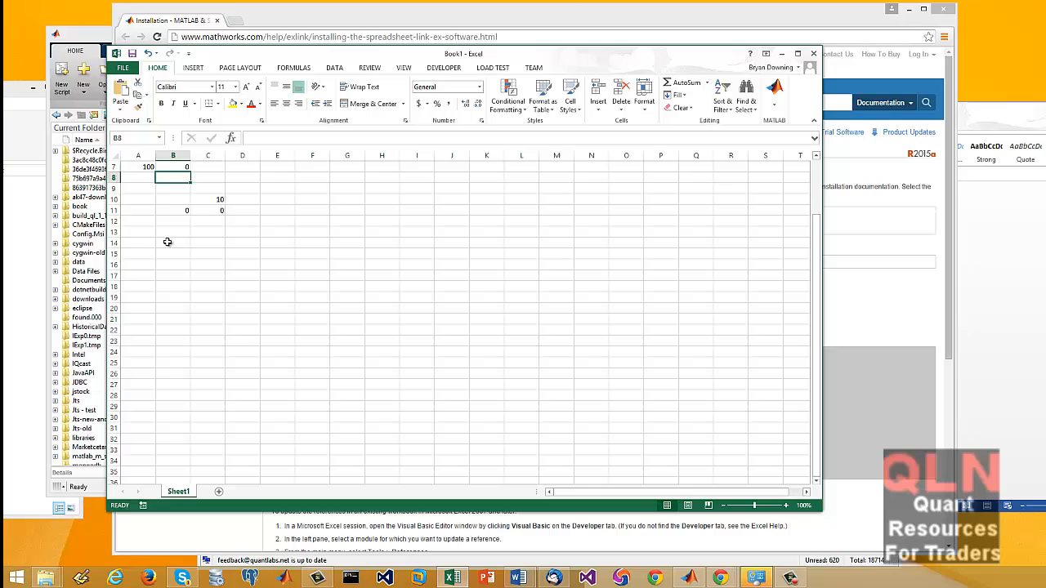
mouse_move(182, 200)
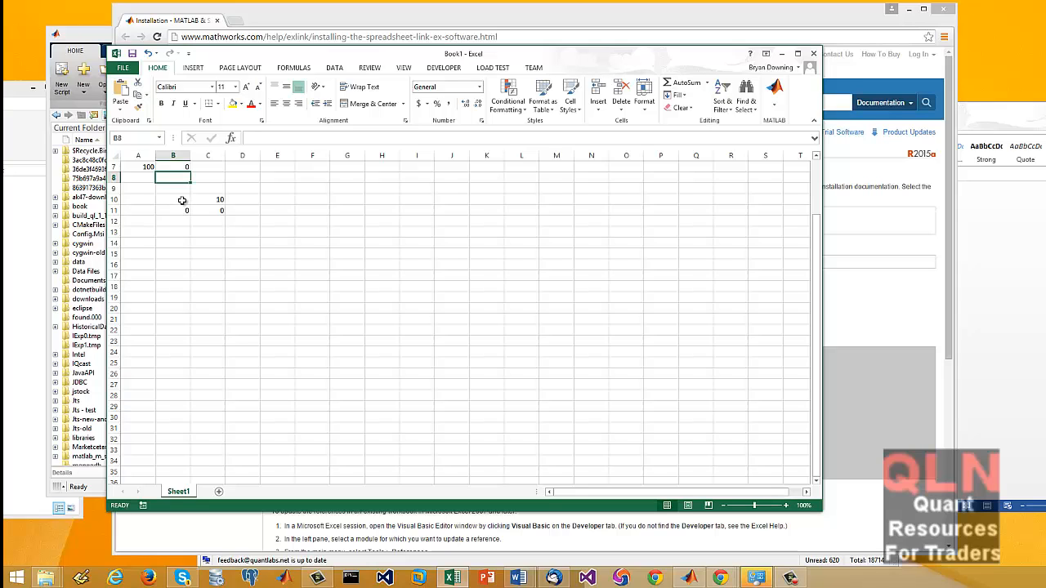
mouse_move(192, 270)
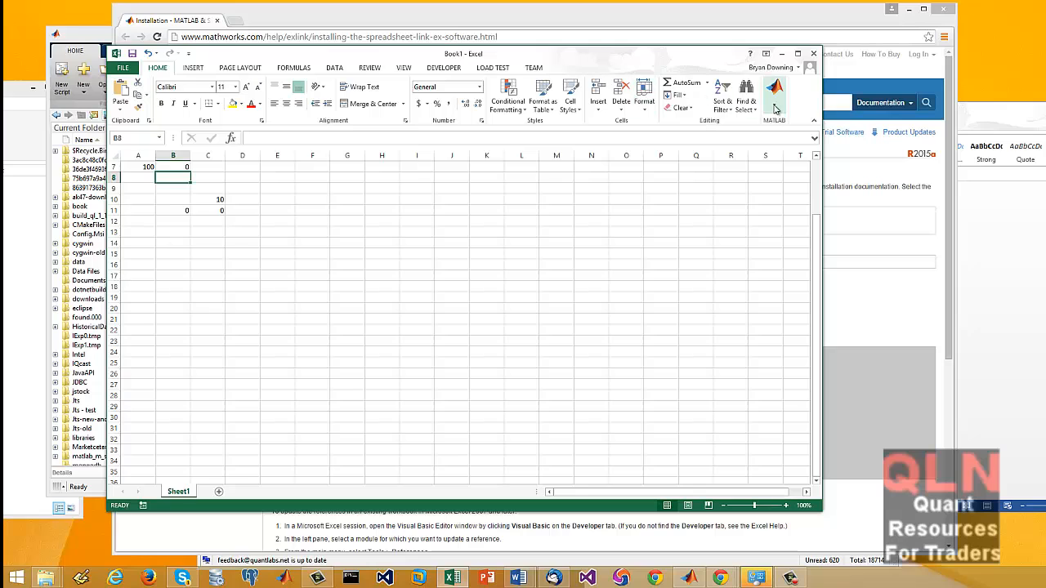
- Open the MATLAB add-in menu listing Start MATLAB, Send data to MATLAB and Function Wizard
left_click(774, 93)
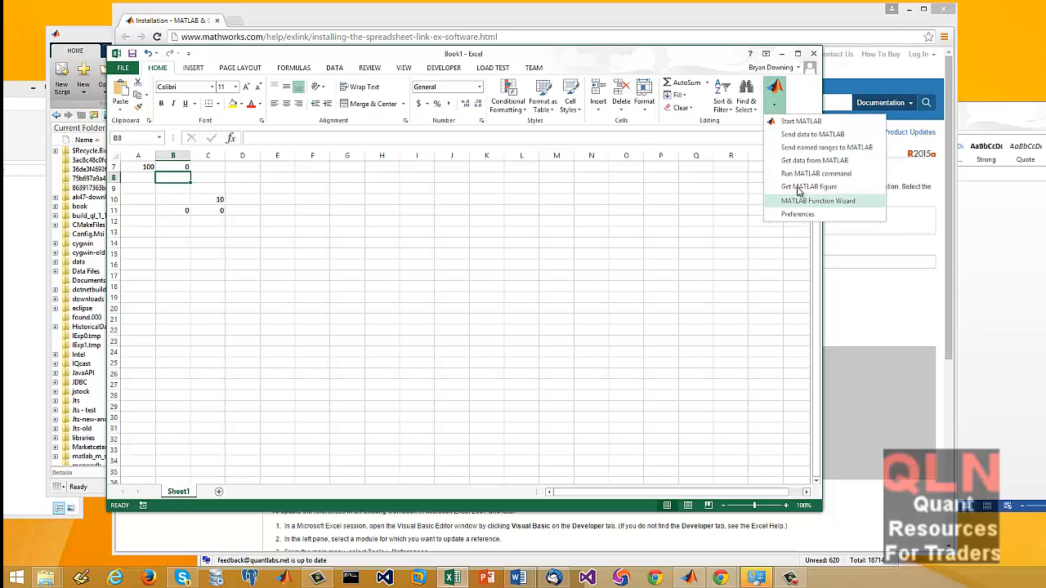
mouse_move(811, 134)
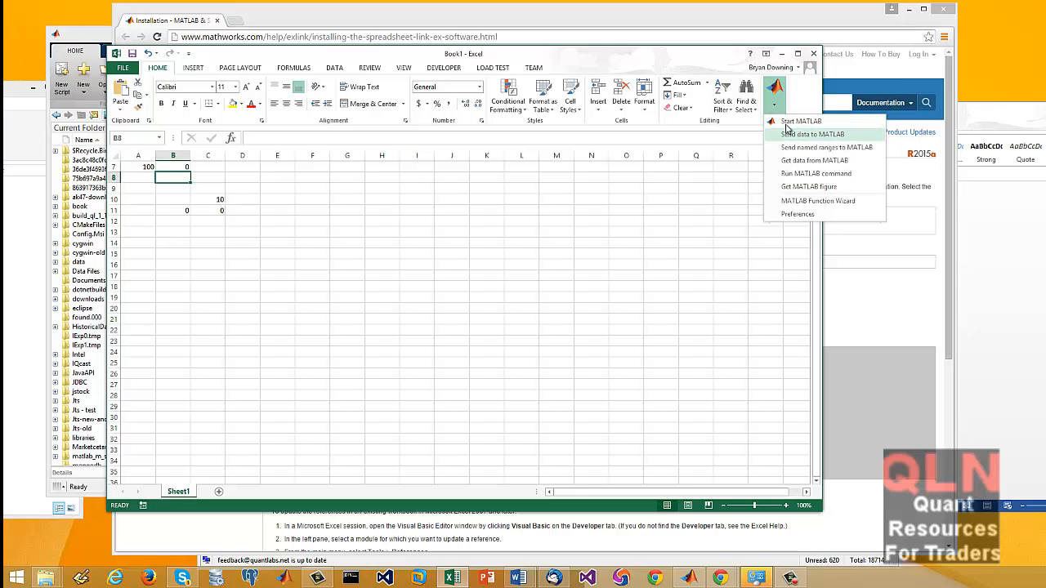
mouse_move(801, 121)
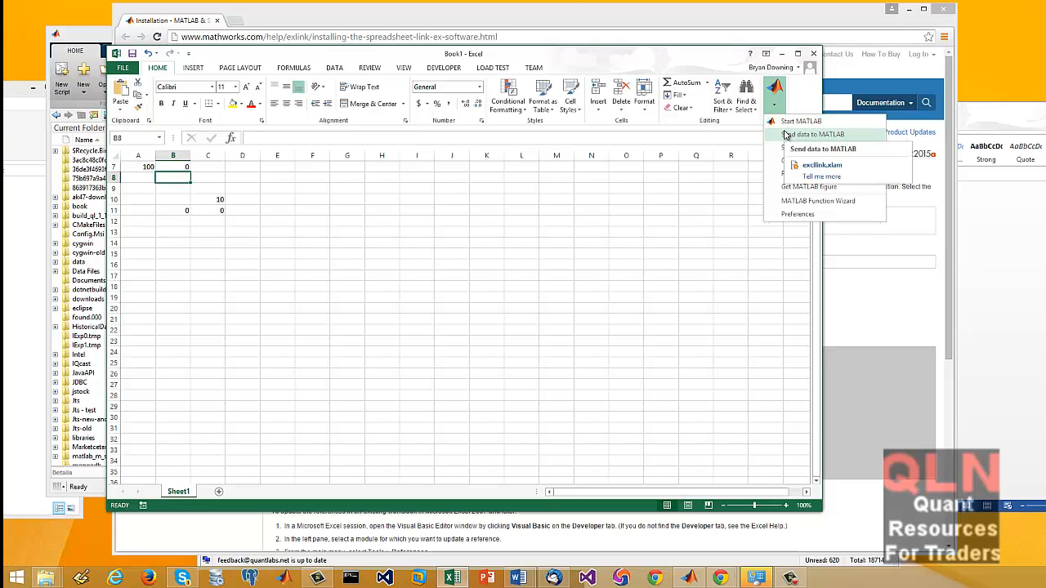
mouse_move(823, 121)
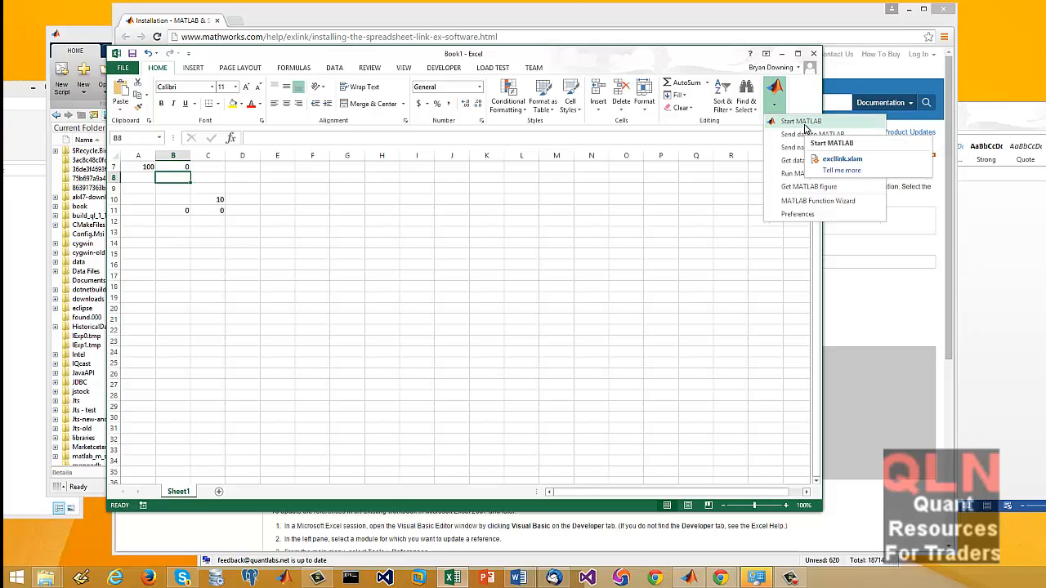
mouse_move(469, 212)
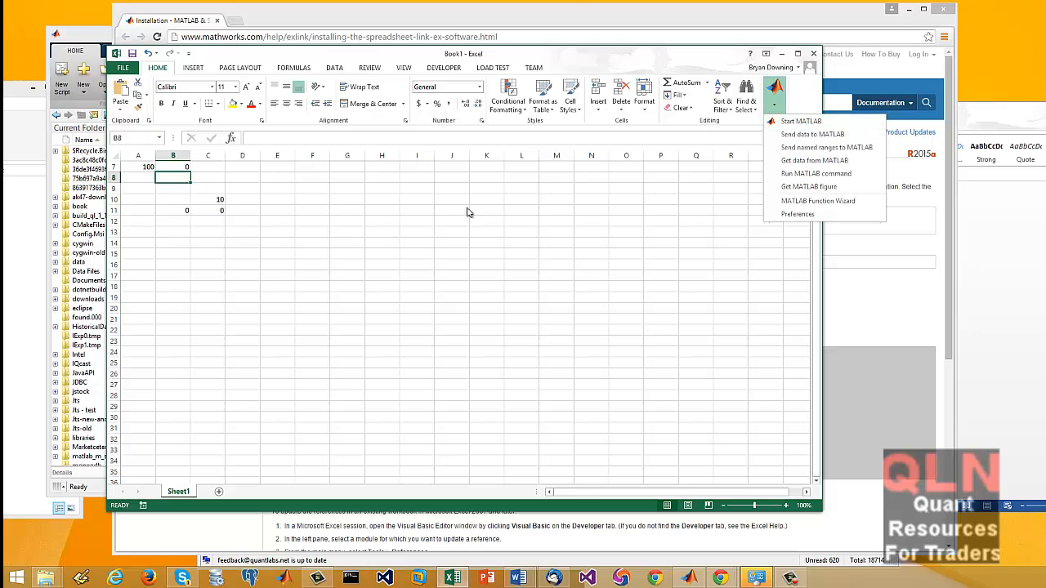
mouse_move(812, 134)
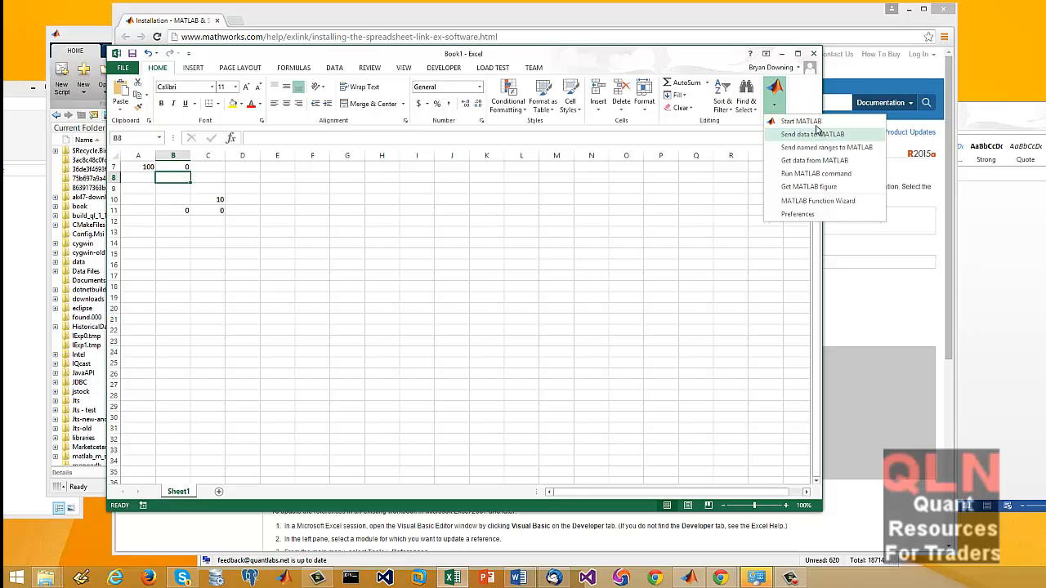
mouse_move(810, 121)
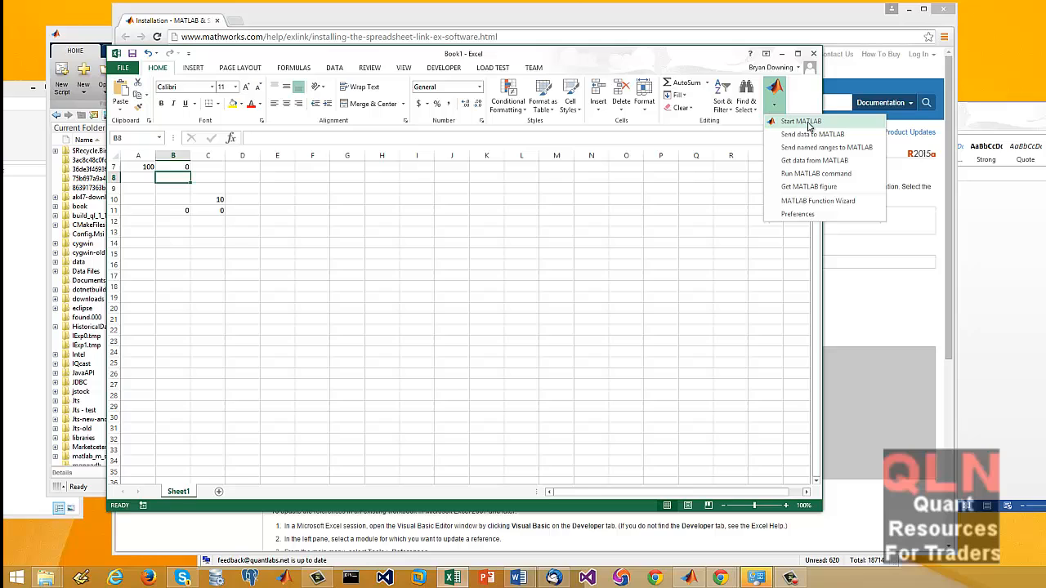
mouse_move(801, 121)
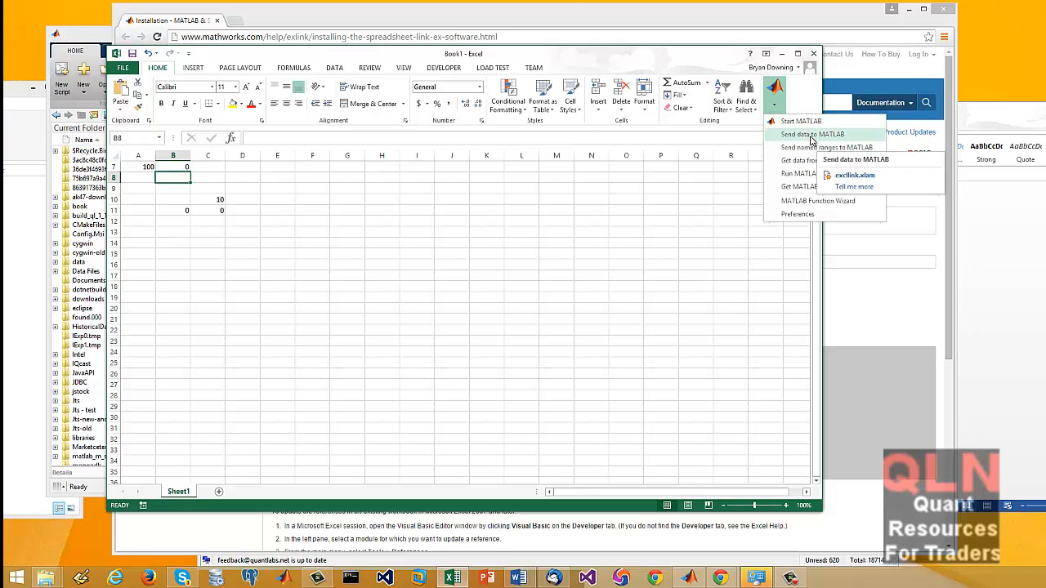
mouse_move(809, 186)
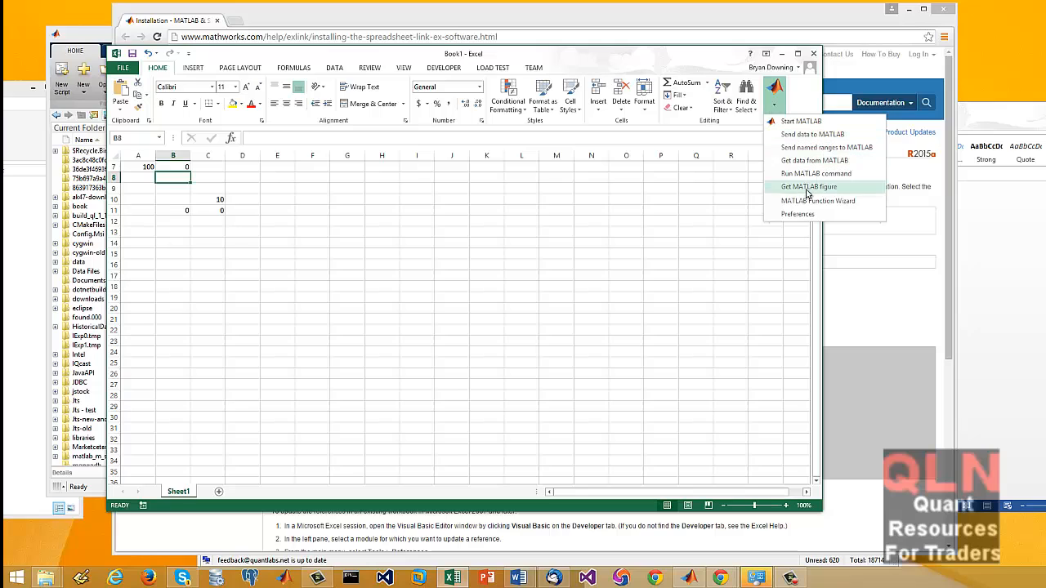
mouse_move(815, 173)
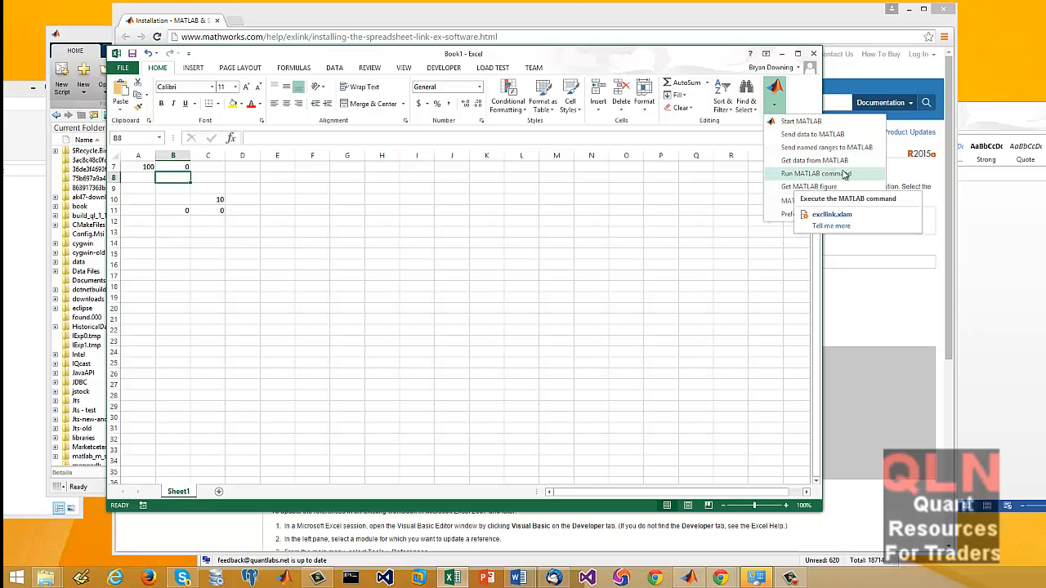
mouse_move(828, 187)
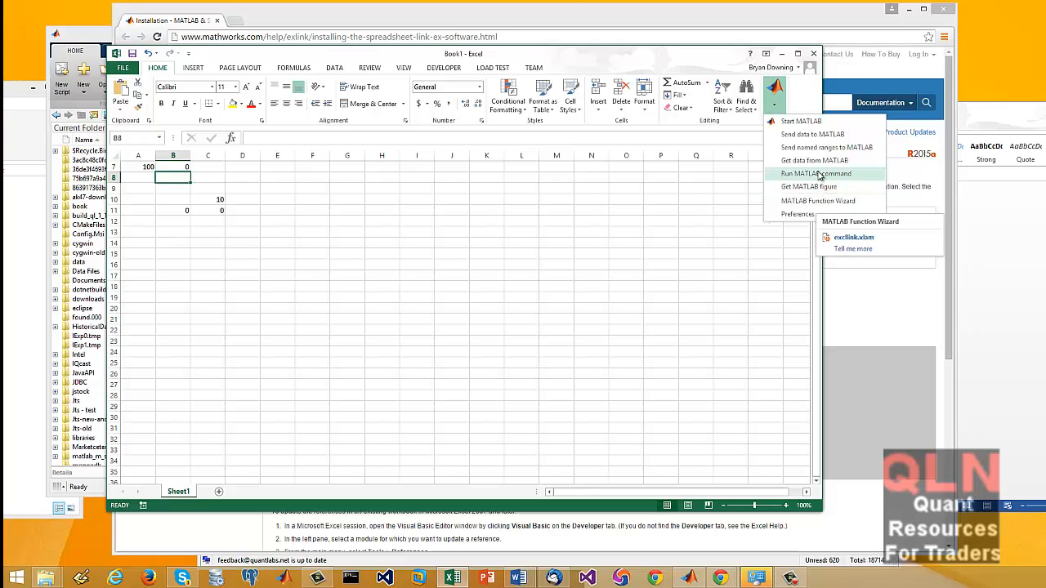
mouse_move(822, 160)
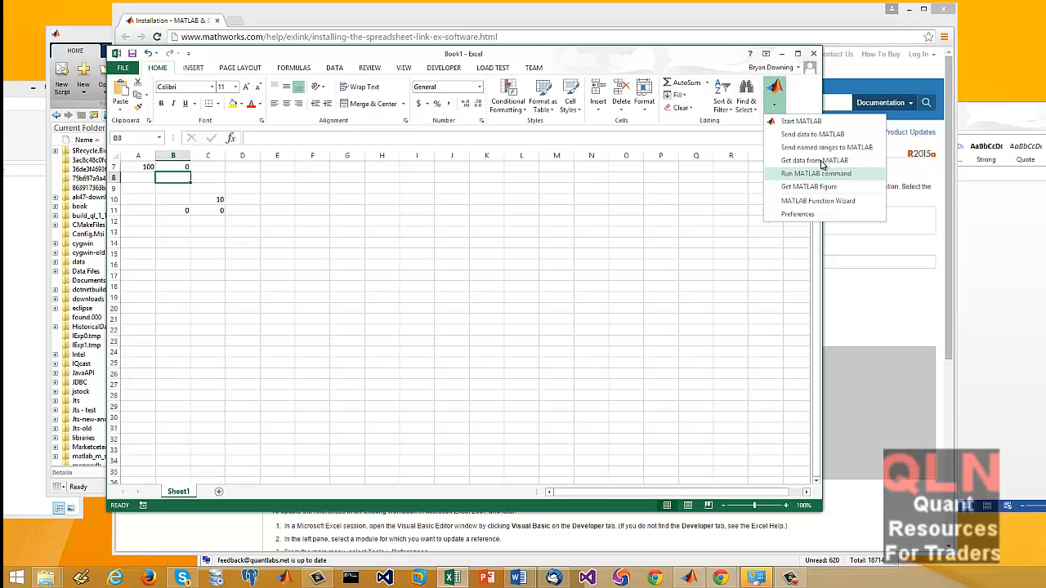
mouse_move(826, 148)
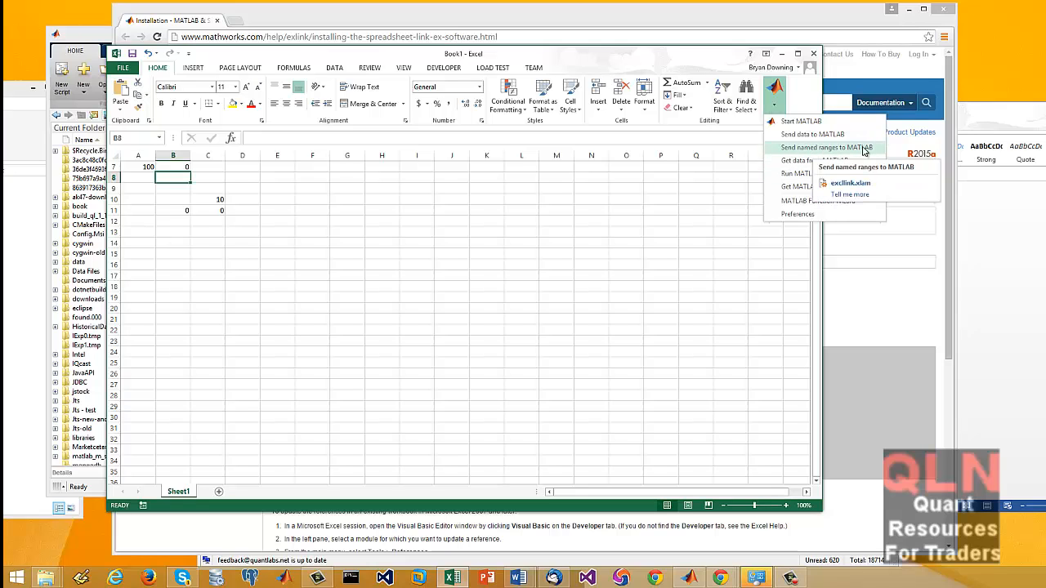
mouse_move(840, 161)
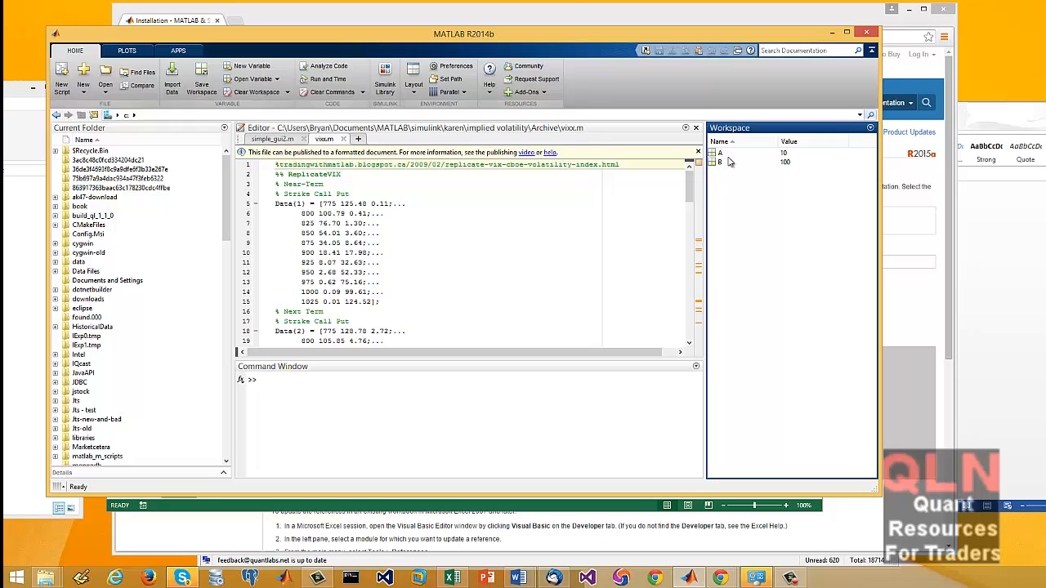
mouse_move(722, 164)
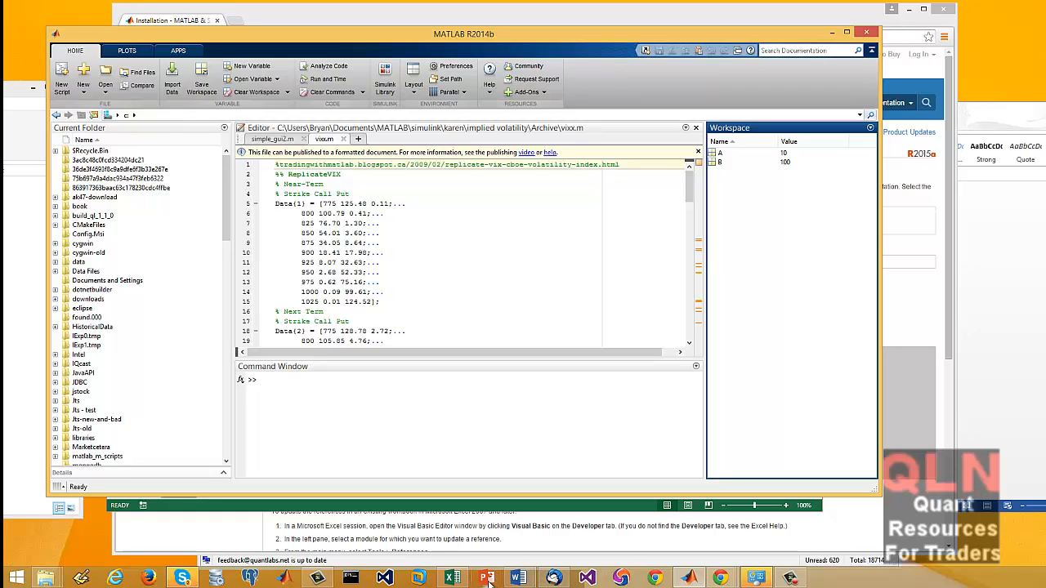
- After confirming A = 10 and B = 100 in MATLAB, switch back to Excel Book1
left_click(452, 579)
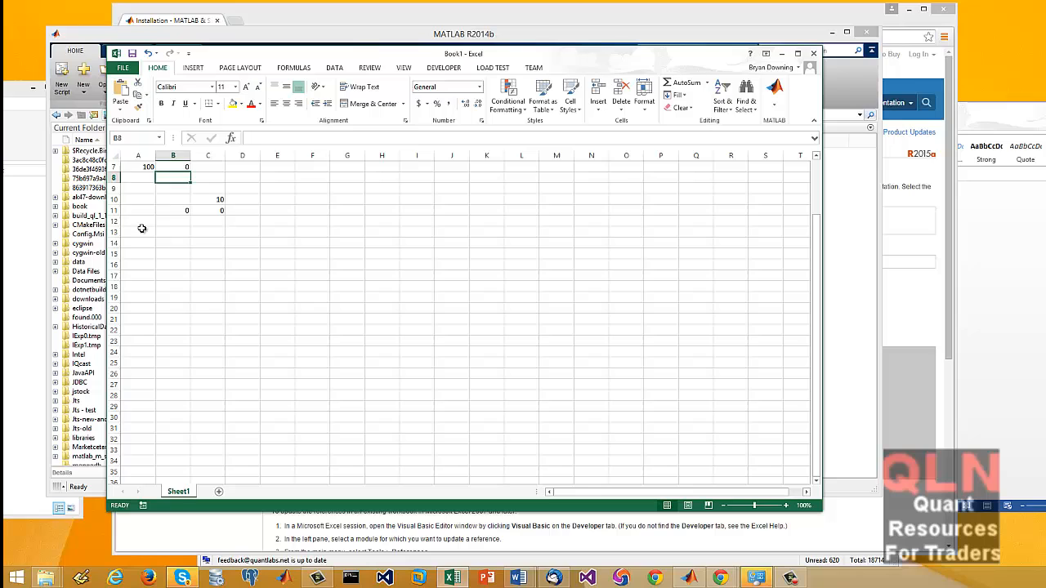
- Enter 1000 in A13 and begin an =ML formula in A14
left_click(138, 232)
type("1000")
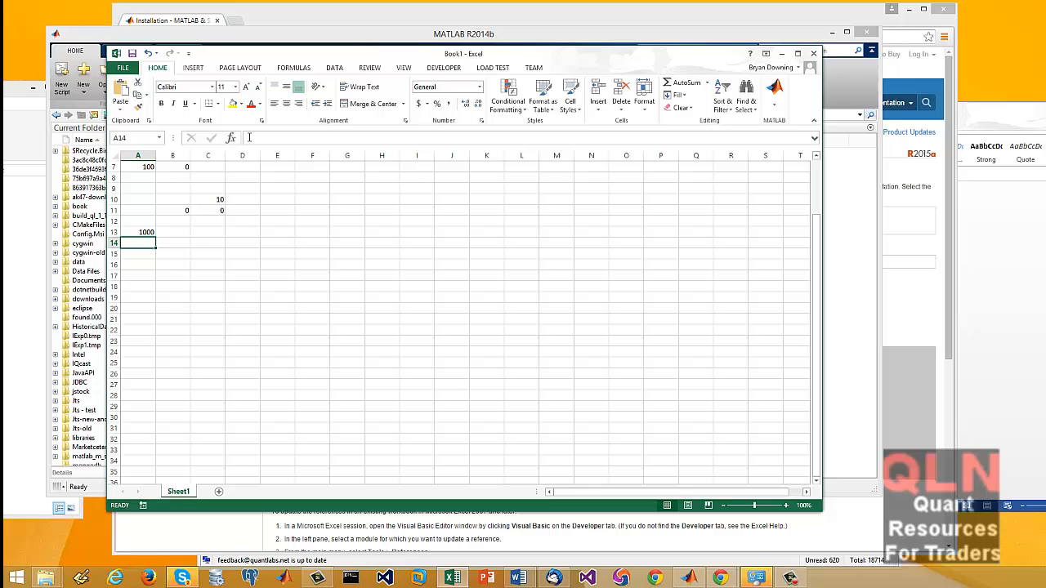
type("=")
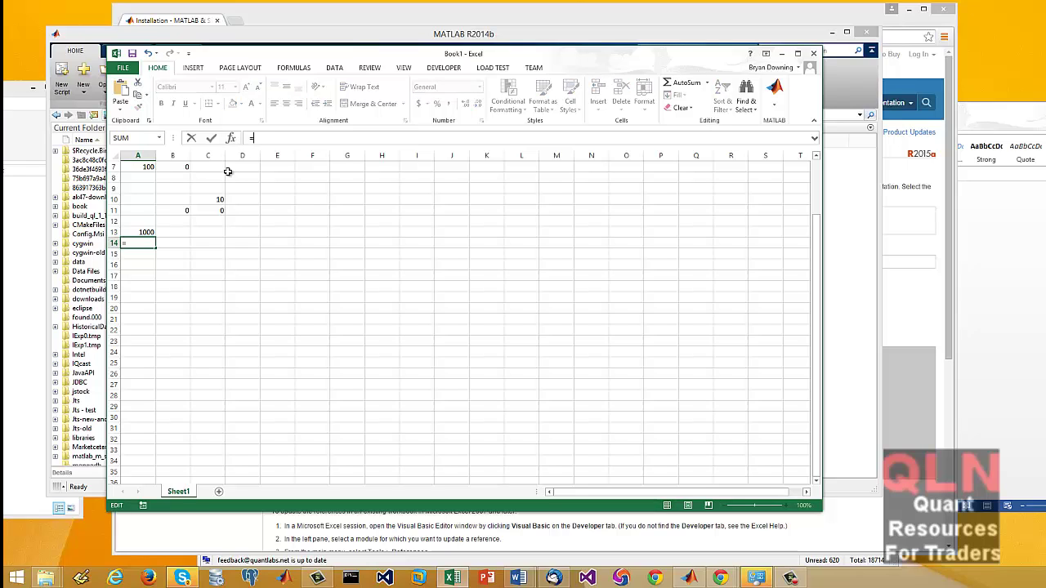
type("ML")
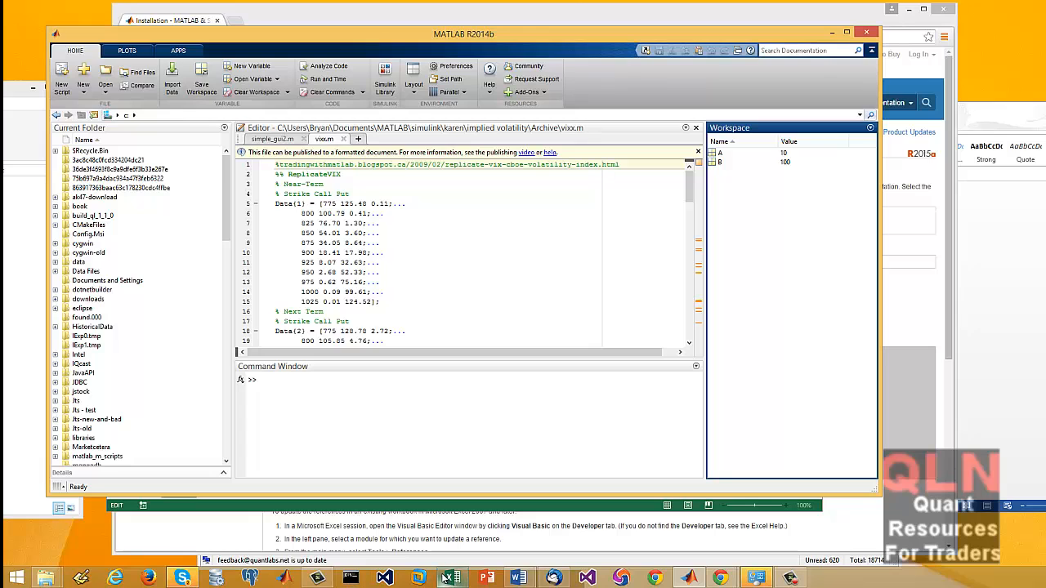
- Commit =MLPutMatrix("C",A13) and verify C = 1000 in MATLAB's workspace
left_click(451, 579)
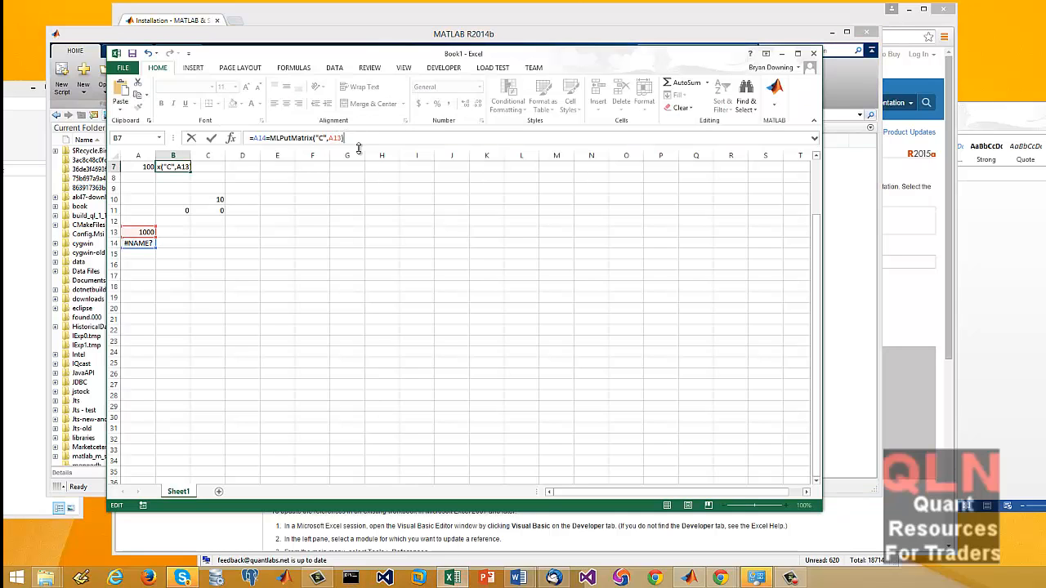
key("Return")
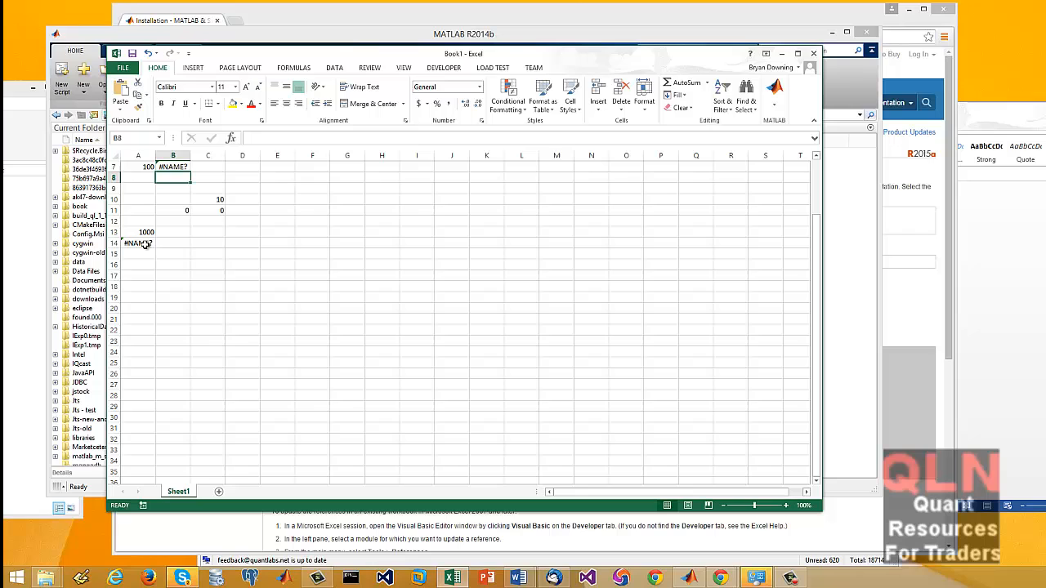
left_click(138, 243)
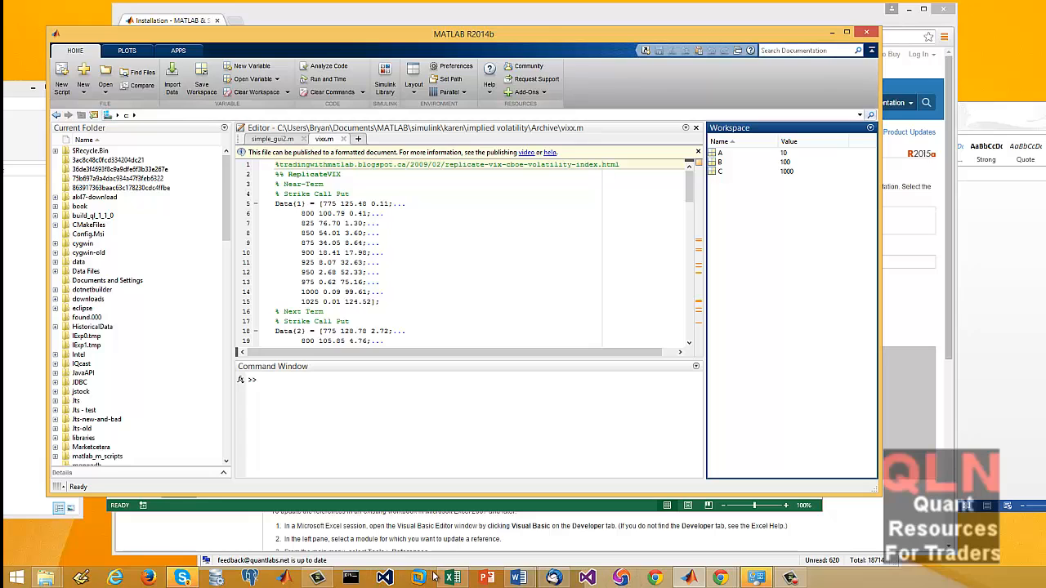
left_click(452, 578)
type("=MLP")
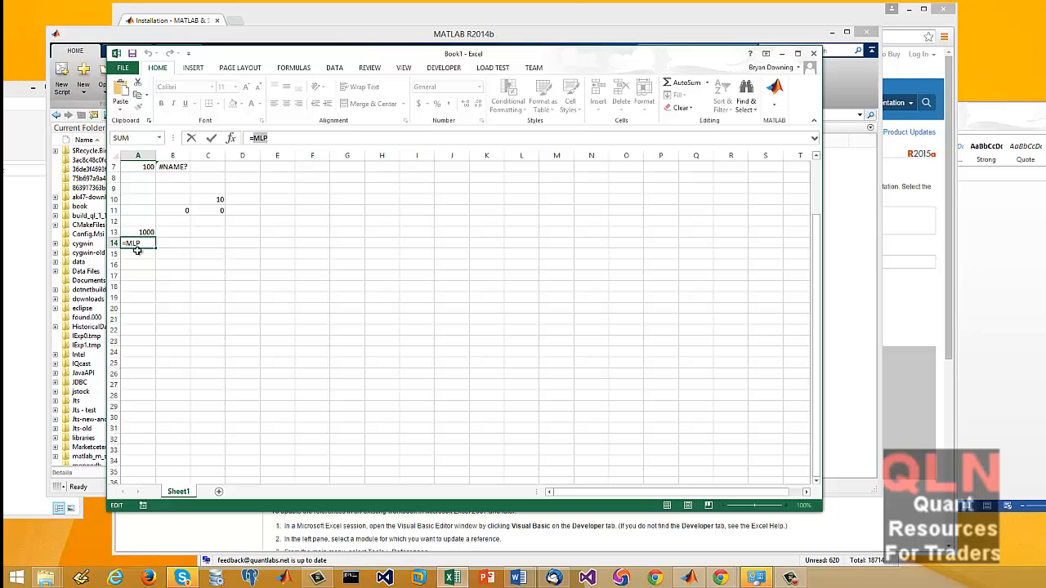
- Change the MLPutMatrix variable name in B7 from "C" to "D"
left_click(147, 233)
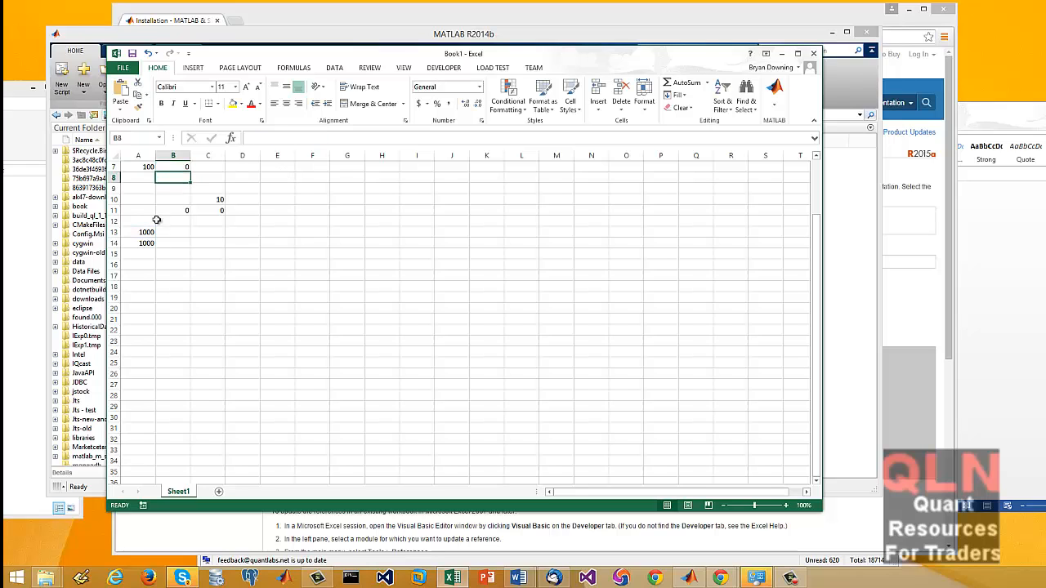
left_click(137, 243)
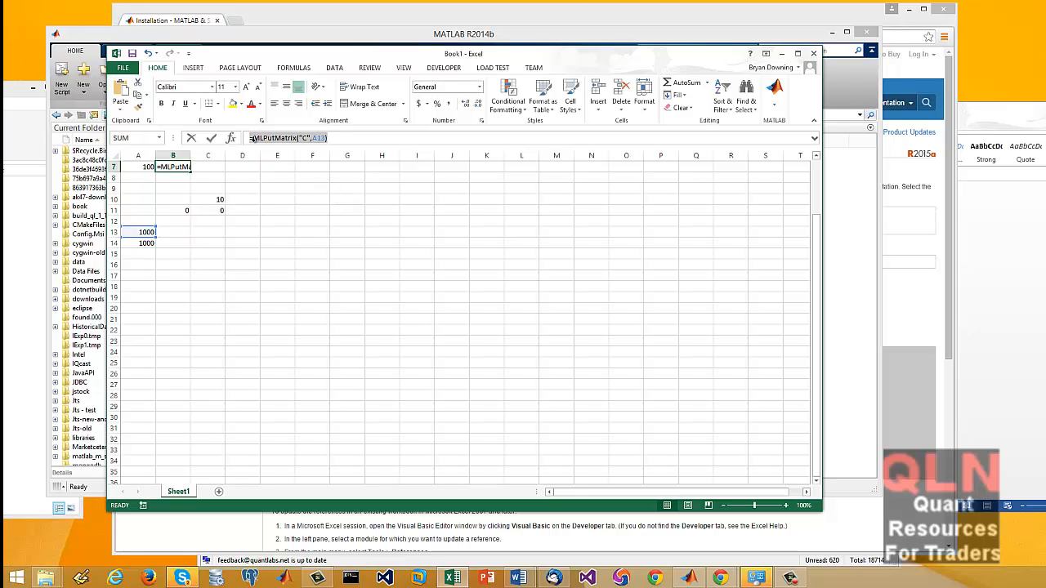
left_click(146, 243)
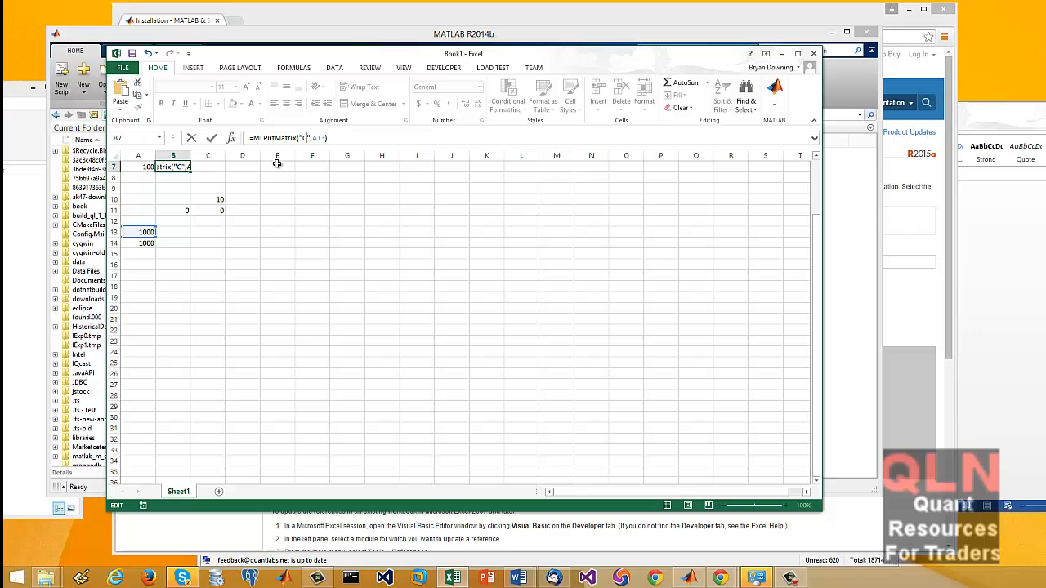
type("D")
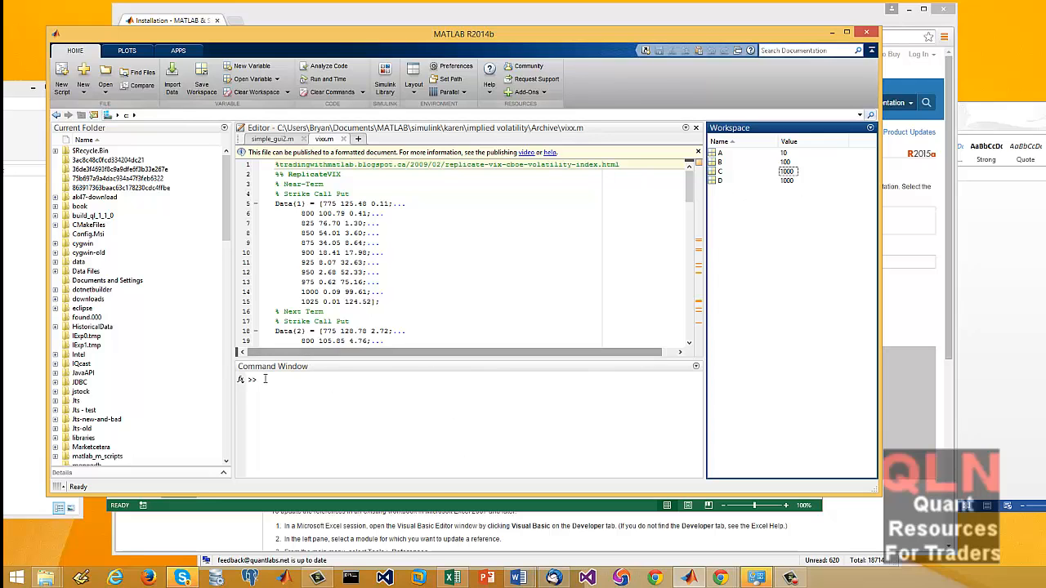
mouse_move(744, 412)
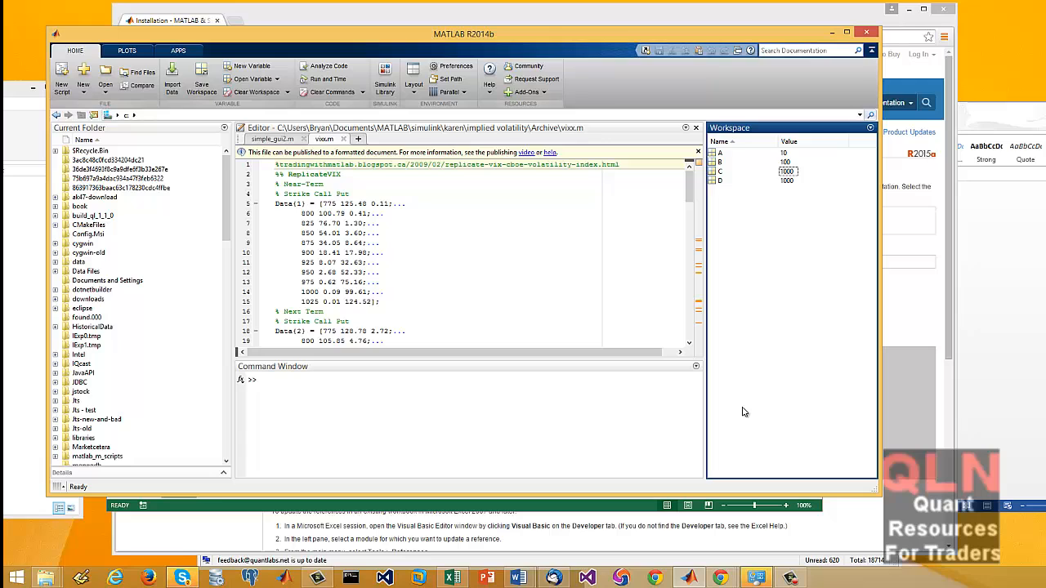